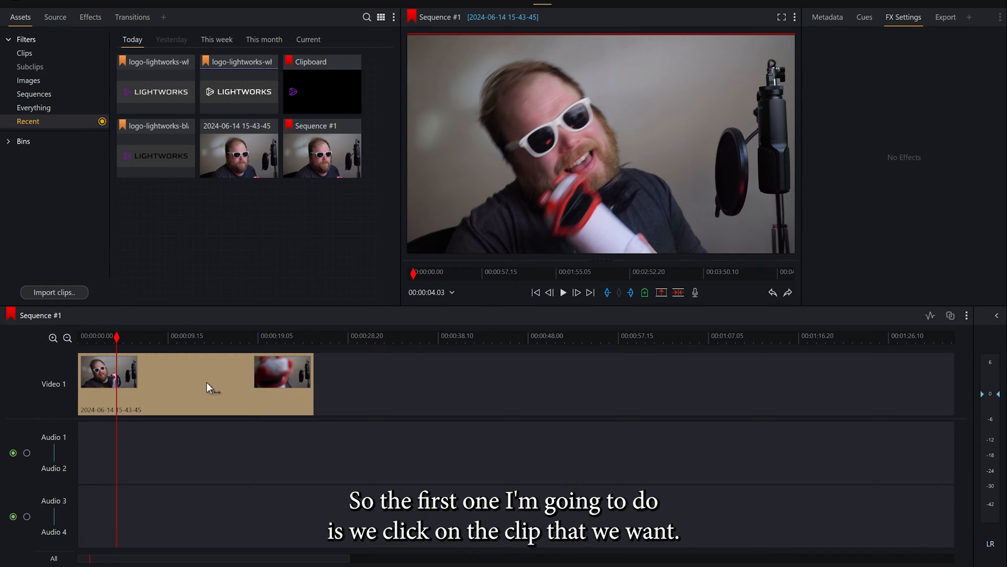
Select the webcam interview clip on the Video 1 track.
{"action": "left_click", "coordinate": [192, 383]}
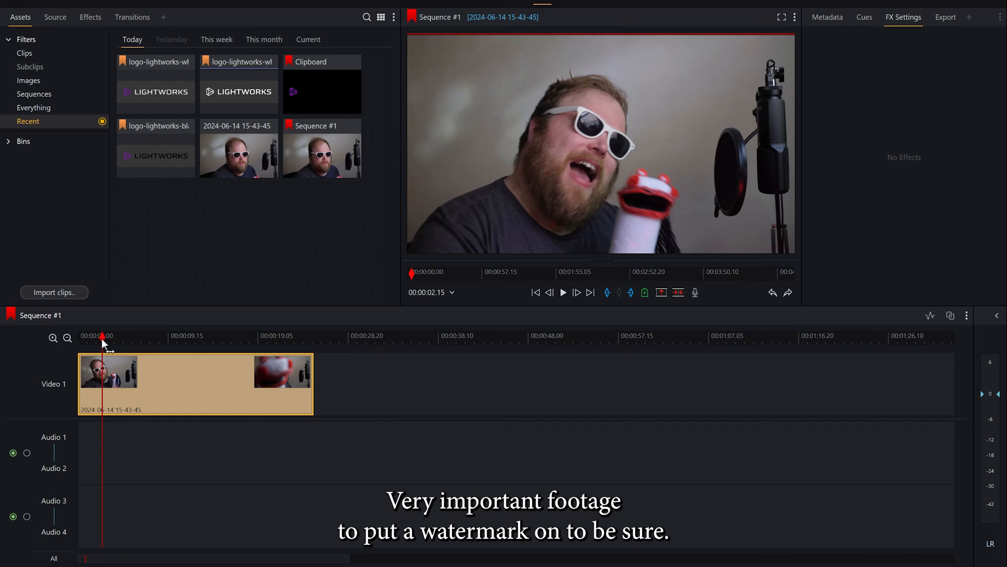
{"action": "mouse_move", "coordinate": [89, 17]}
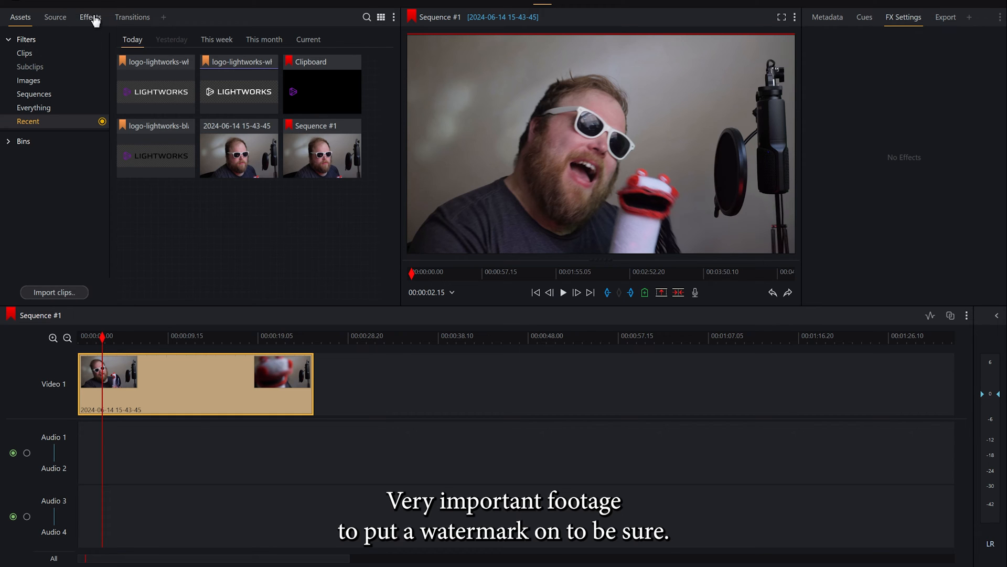
Show the Effects library so Image Key can be applied to the clip.
{"action": "left_click", "coordinate": [90, 17]}
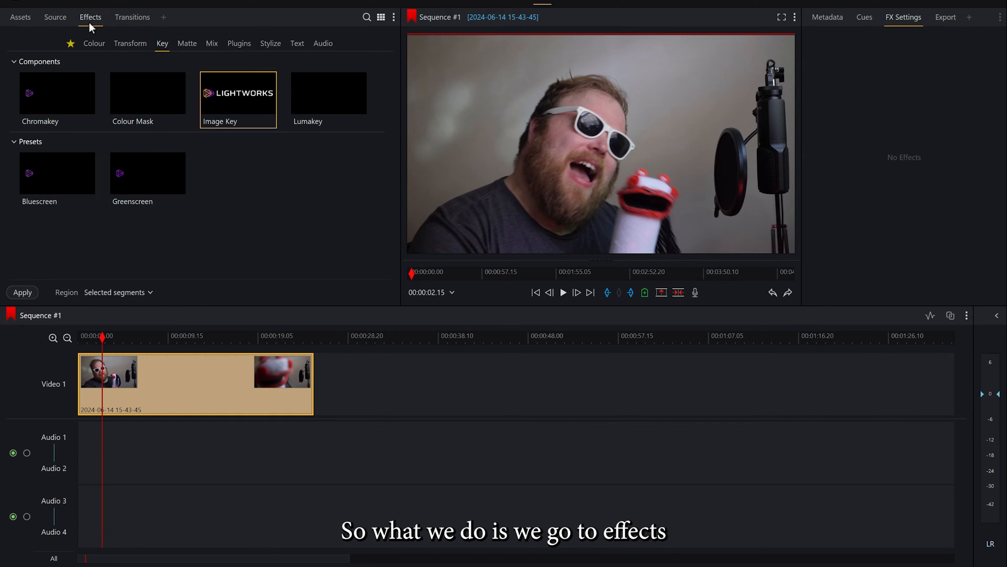
{"action": "mouse_move", "coordinate": [249, 209]}
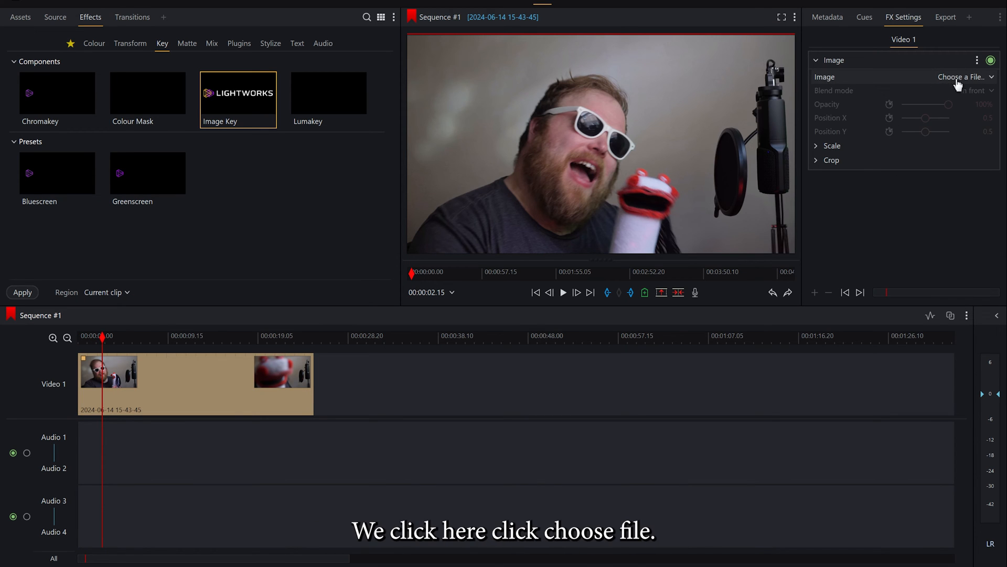
Set the Image Key image to the project's logo-lightworks-white-purple file.
{"action": "left_click", "coordinate": [961, 77]}
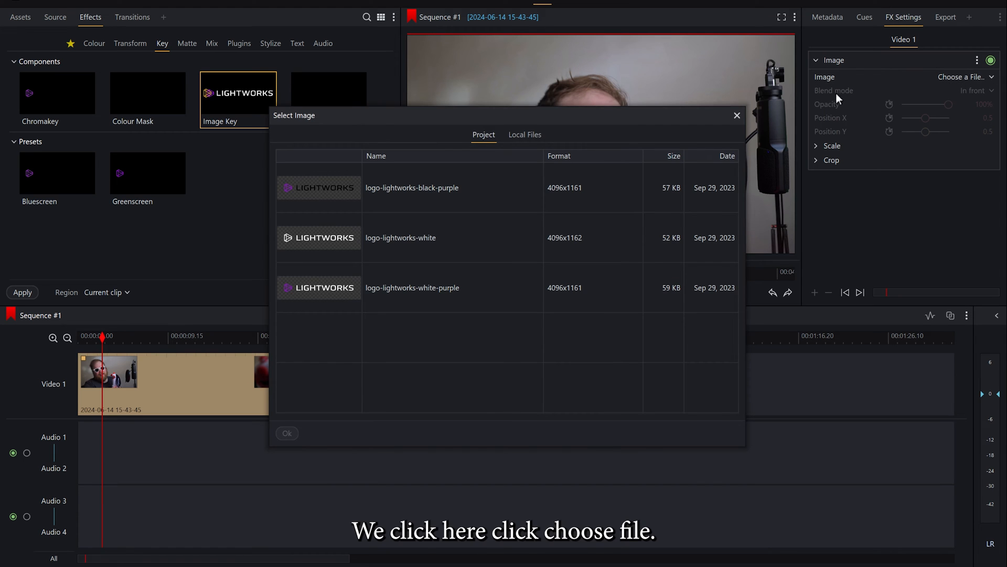
{"action": "mouse_move", "coordinate": [455, 311]}
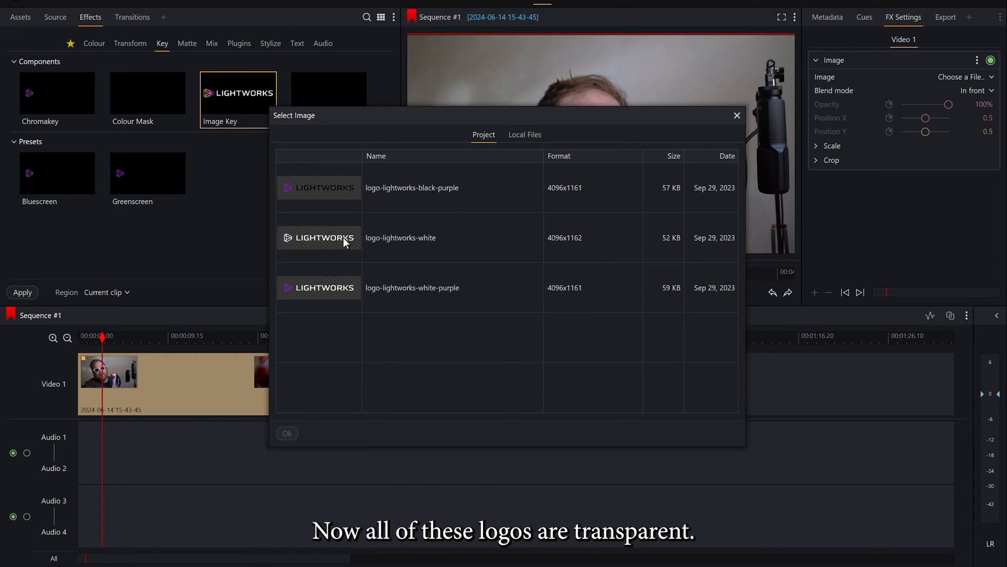
{"action": "mouse_move", "coordinate": [371, 211]}
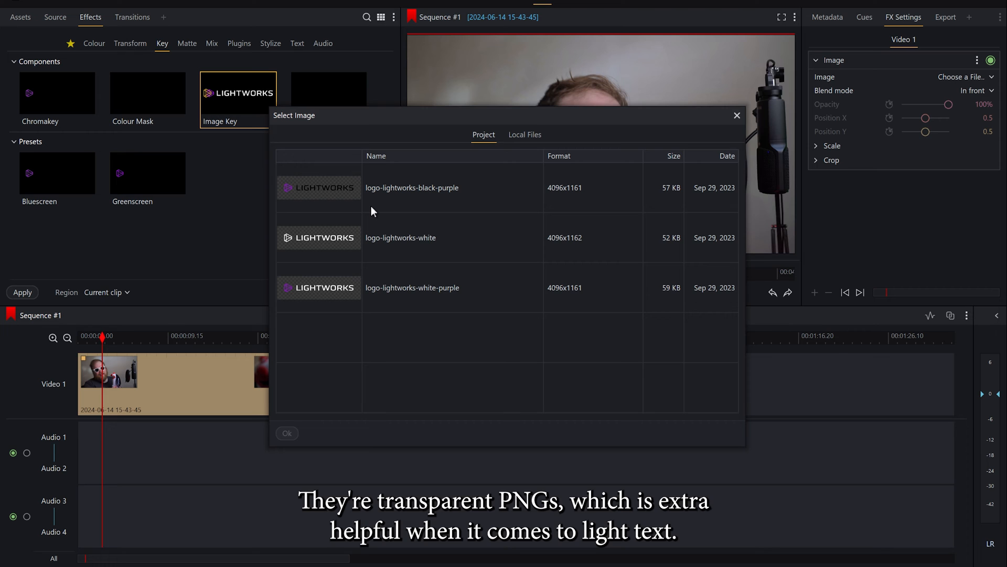
{"action": "mouse_move", "coordinate": [466, 237]}
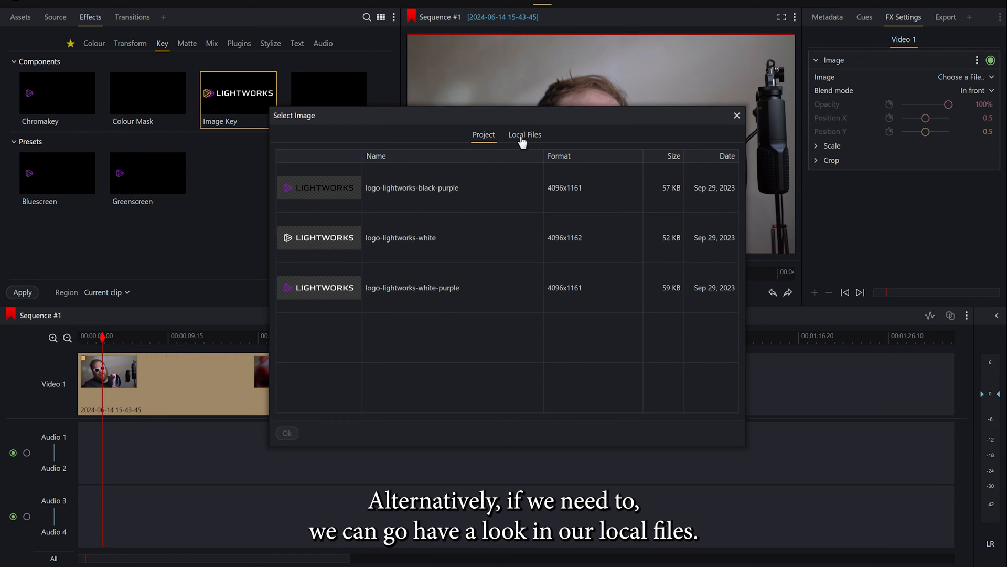
{"action": "left_click", "coordinate": [524, 135]}
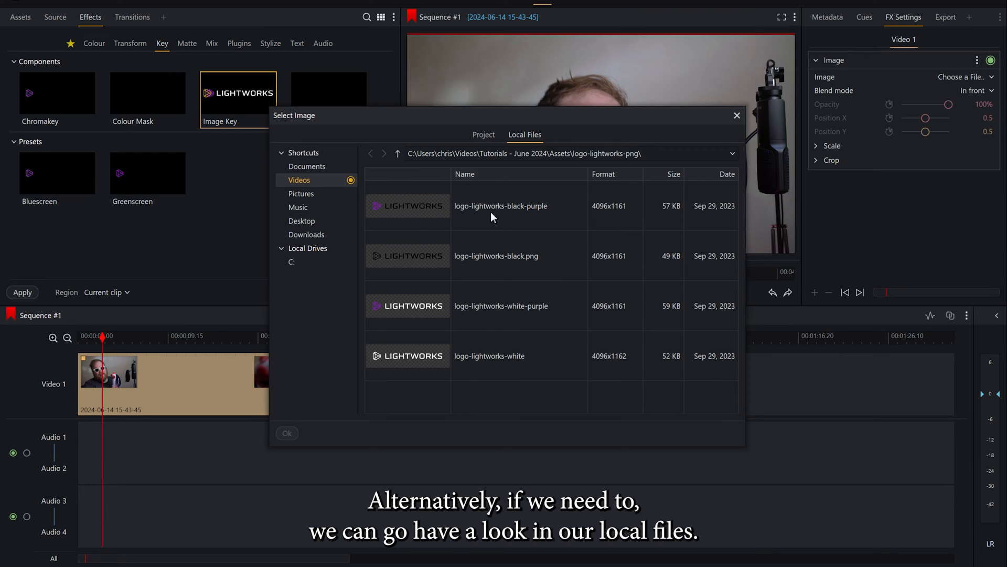
{"action": "left_click", "coordinate": [483, 134]}
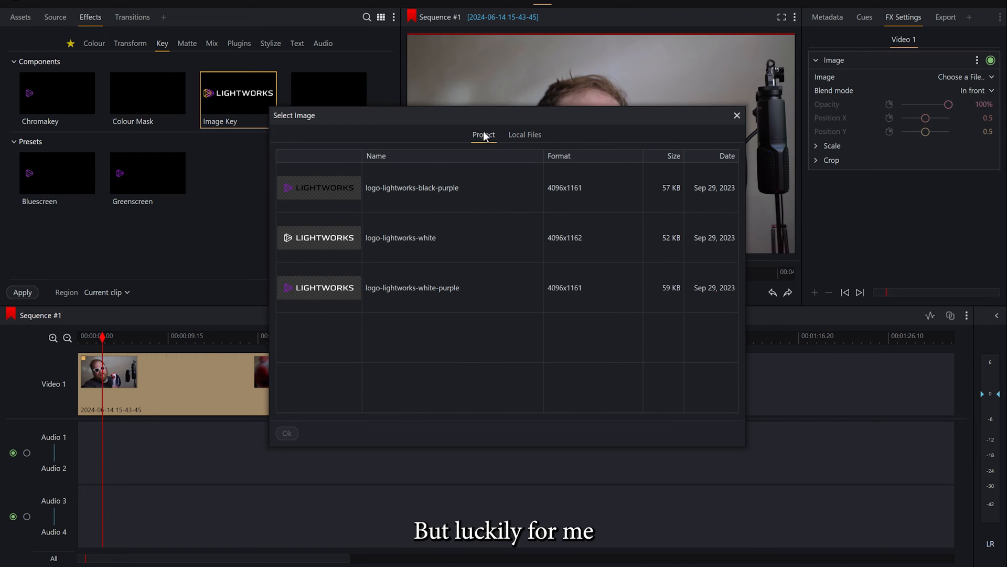
{"action": "mouse_move", "coordinate": [490, 342]}
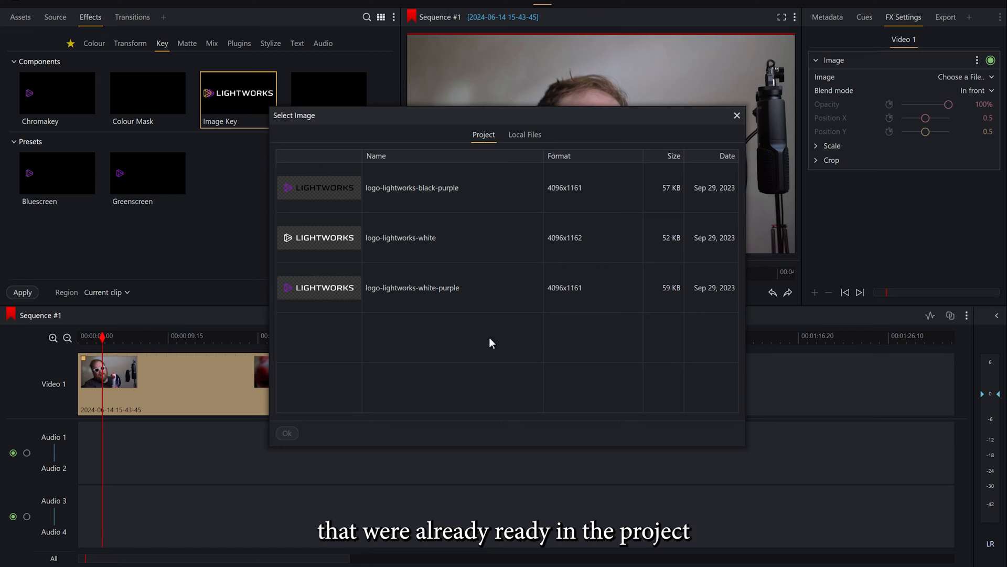
{"action": "left_click", "coordinate": [412, 287]}
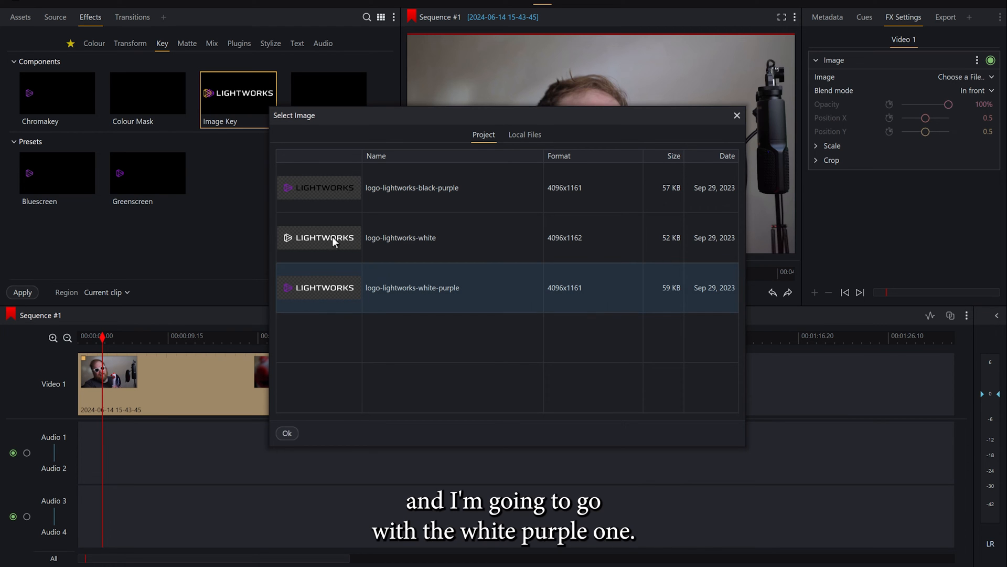
{"action": "left_click", "coordinate": [286, 432]}
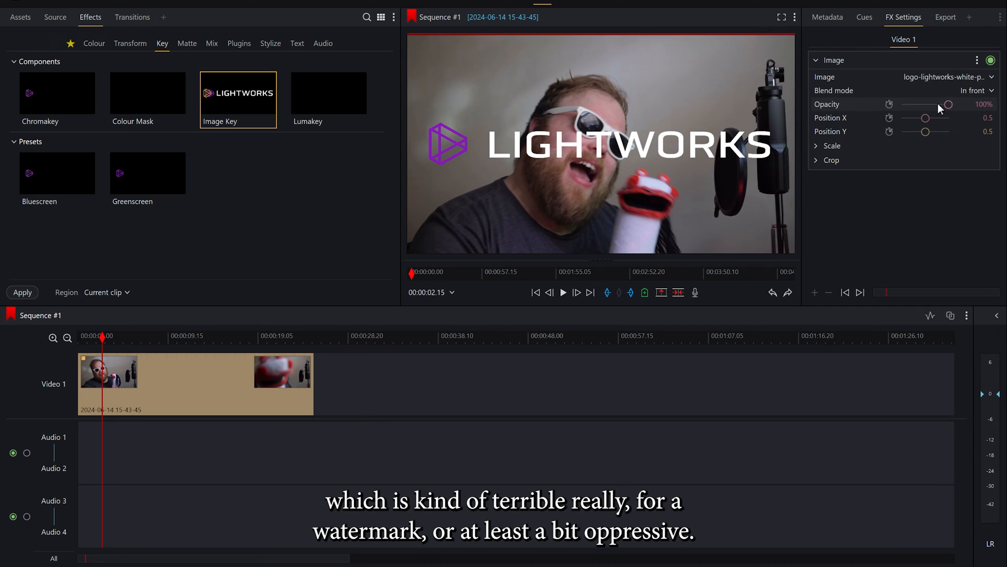
{"action": "mouse_move", "coordinate": [950, 112]}
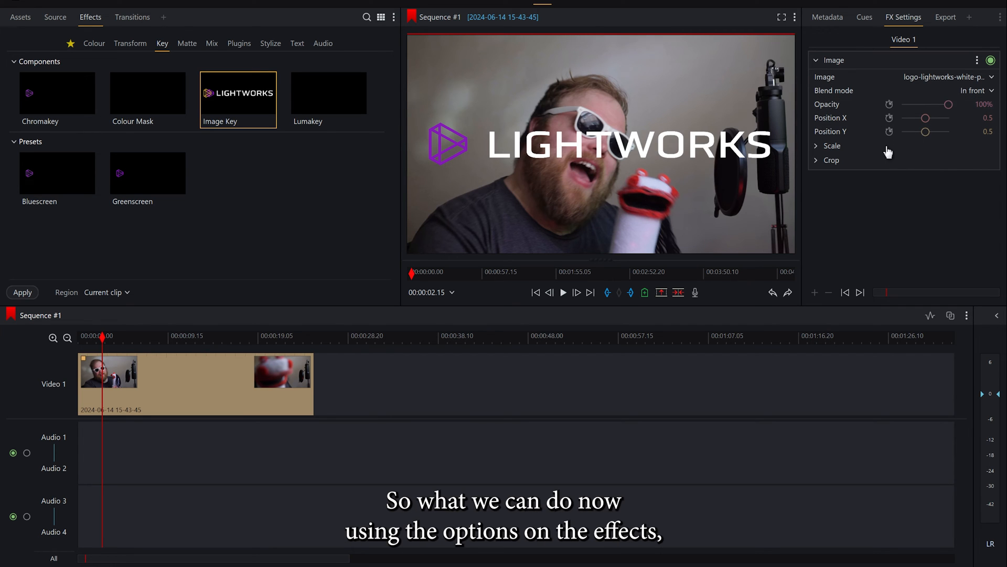
{"action": "mouse_move", "coordinate": [870, 44]}
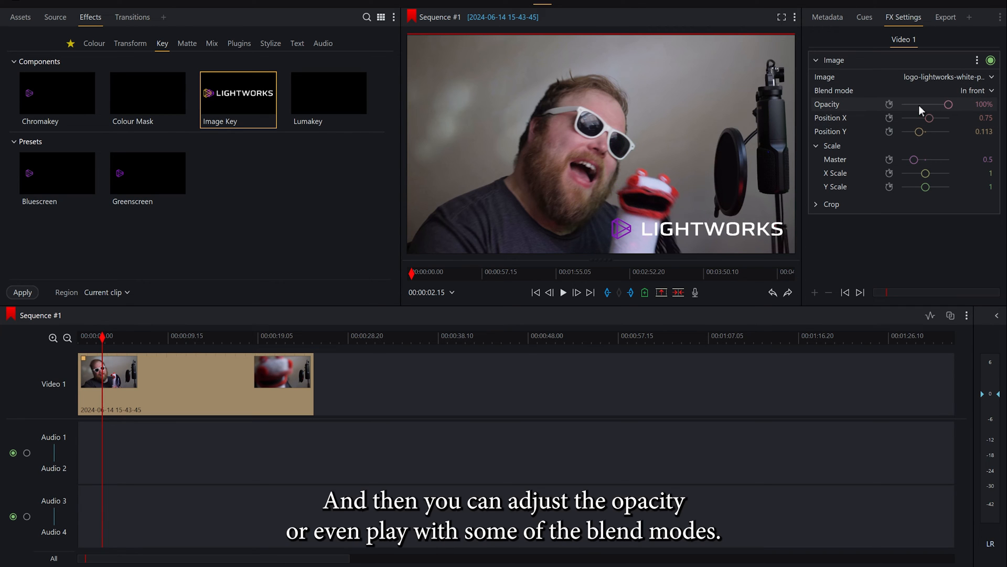
Open the Blend mode dropdown after placing the half-size logo lower right.
{"action": "left_click", "coordinate": [973, 90]}
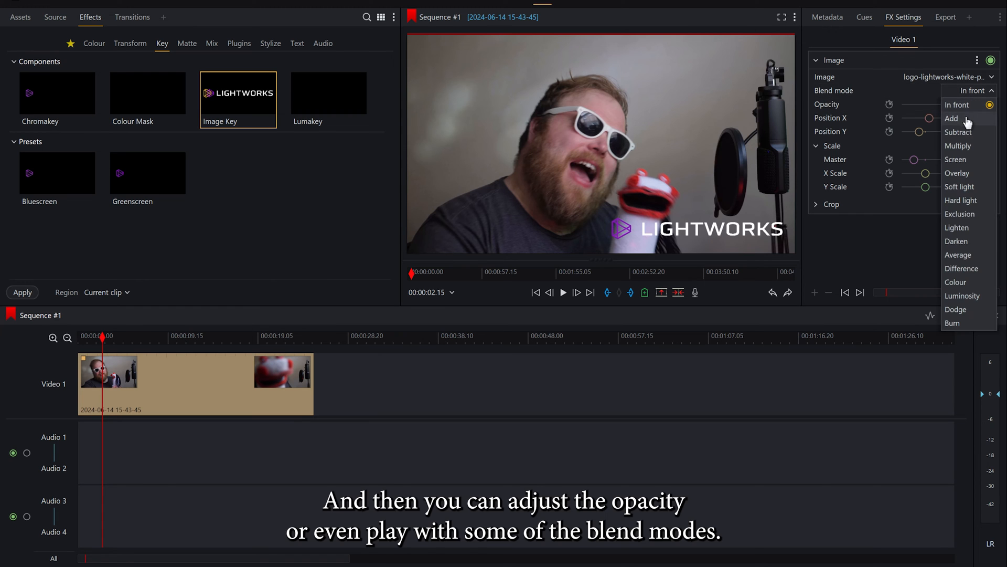
{"action": "mouse_move", "coordinate": [958, 145]}
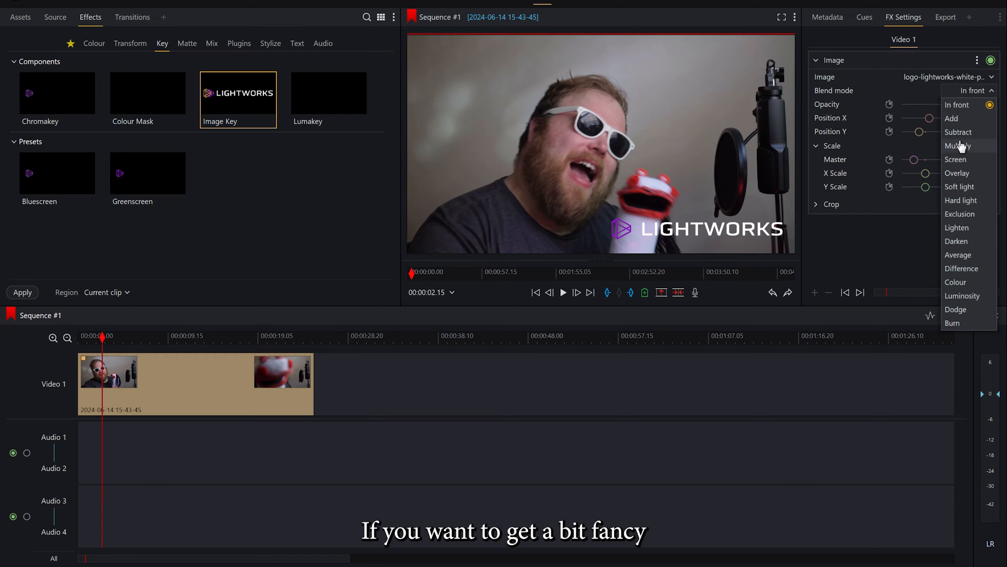
{"action": "mouse_move", "coordinate": [960, 172]}
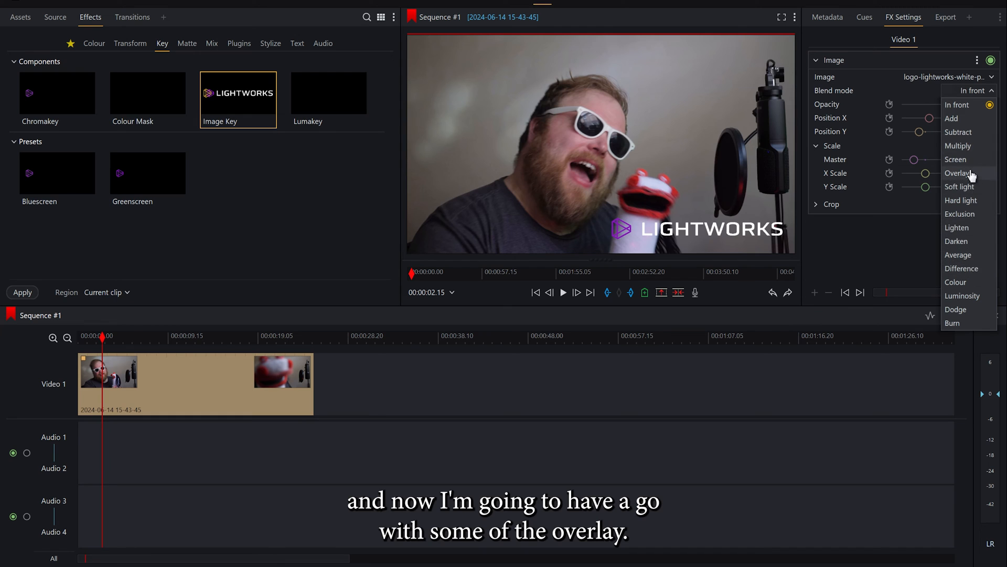
Set the logo blend to Overlay at about 49% opacity and play the clip.
{"action": "left_click", "coordinate": [957, 172]}
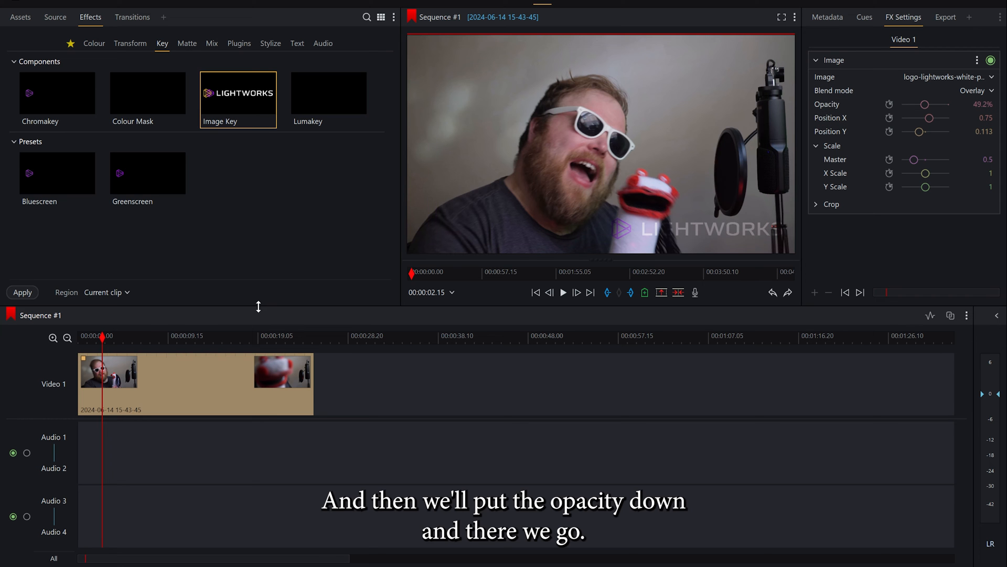
{"action": "left_click", "coordinate": [562, 293]}
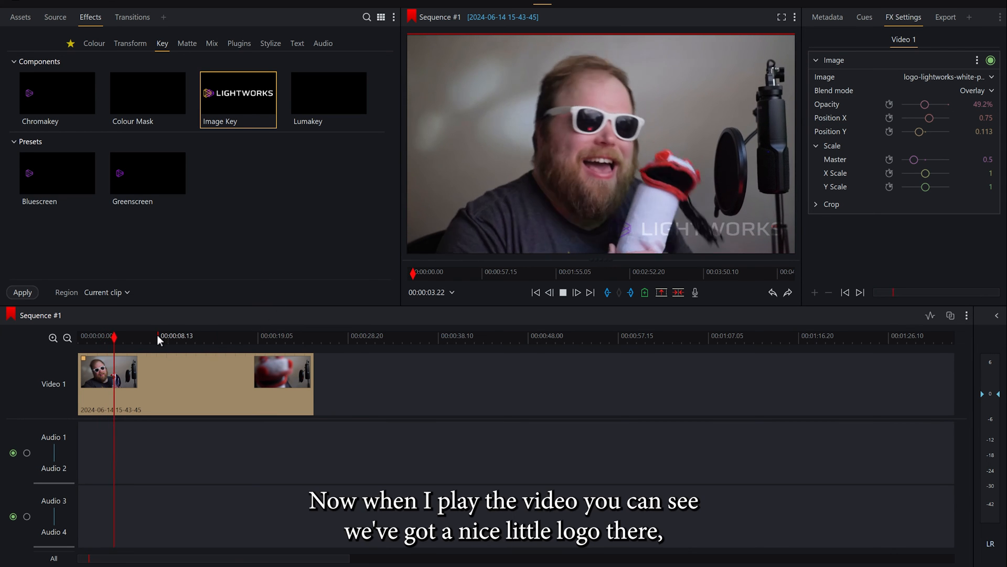
Play and stop the watermarked clip, then remove the Image Key effect.
{"action": "left_click", "coordinate": [576, 292]}
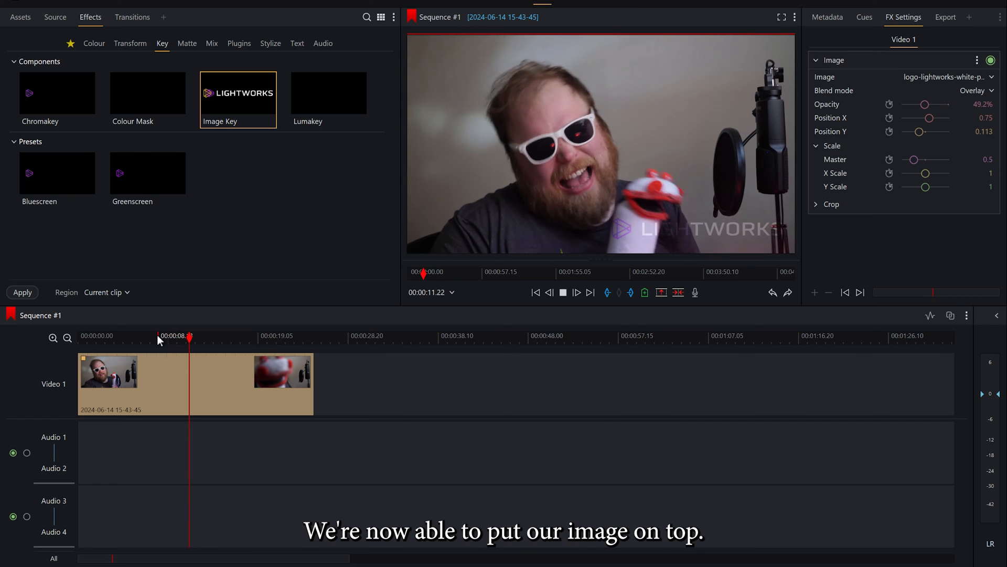
{"action": "left_click", "coordinate": [563, 292]}
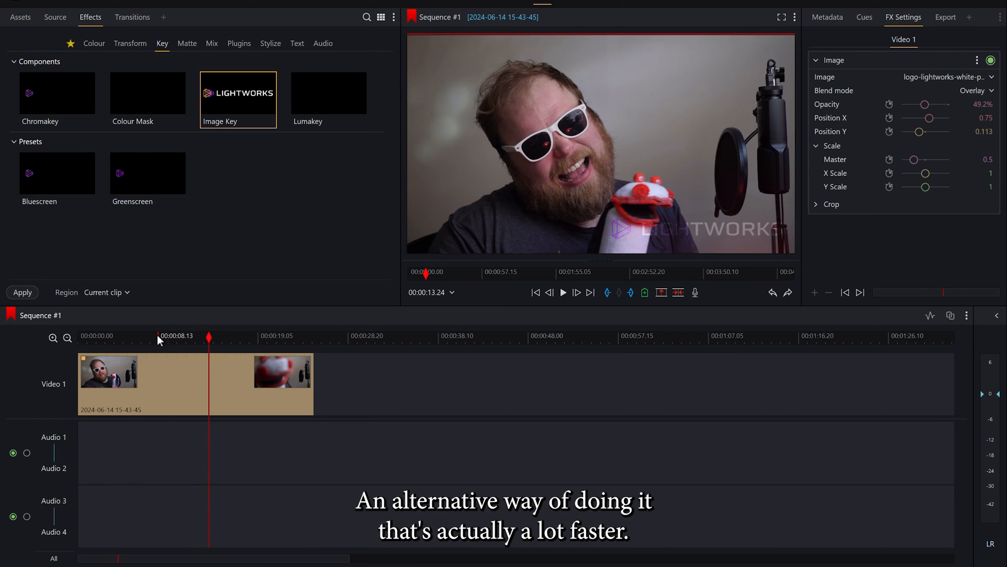
{"action": "left_click", "coordinate": [977, 60]}
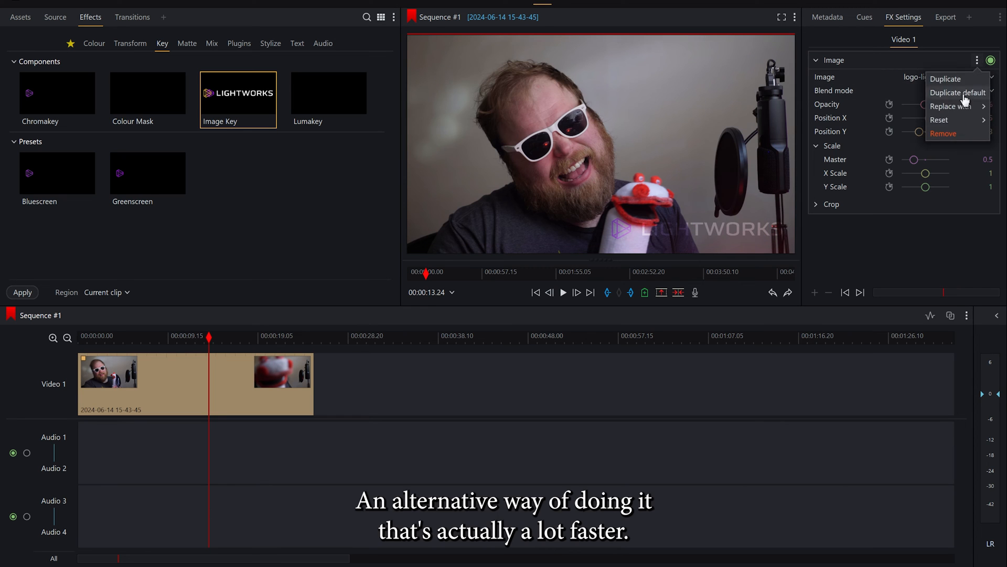
{"action": "left_click", "coordinate": [943, 134]}
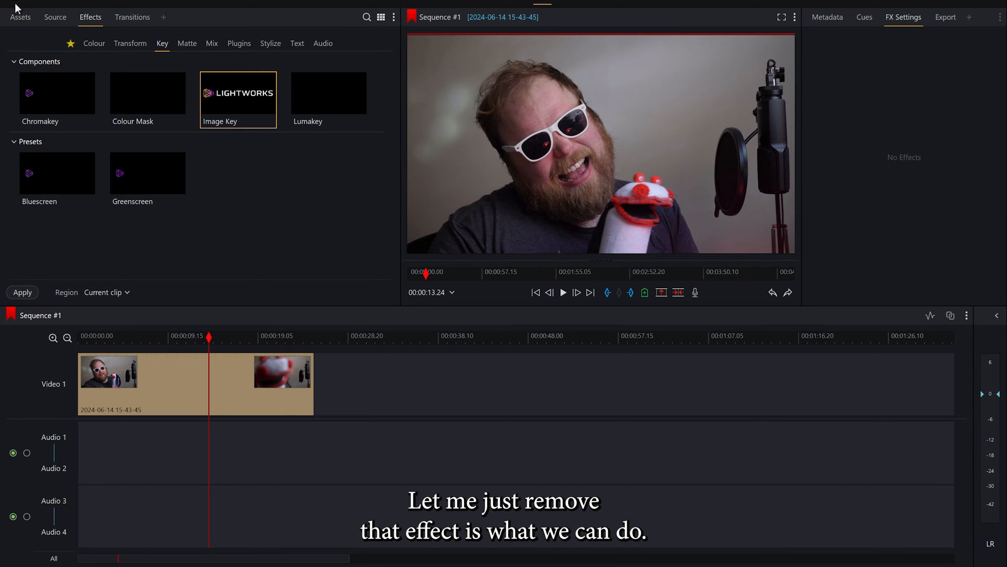
Show the Recent assets listing the logo images, webcam clip and Sequence #1.
{"action": "left_click", "coordinate": [20, 17]}
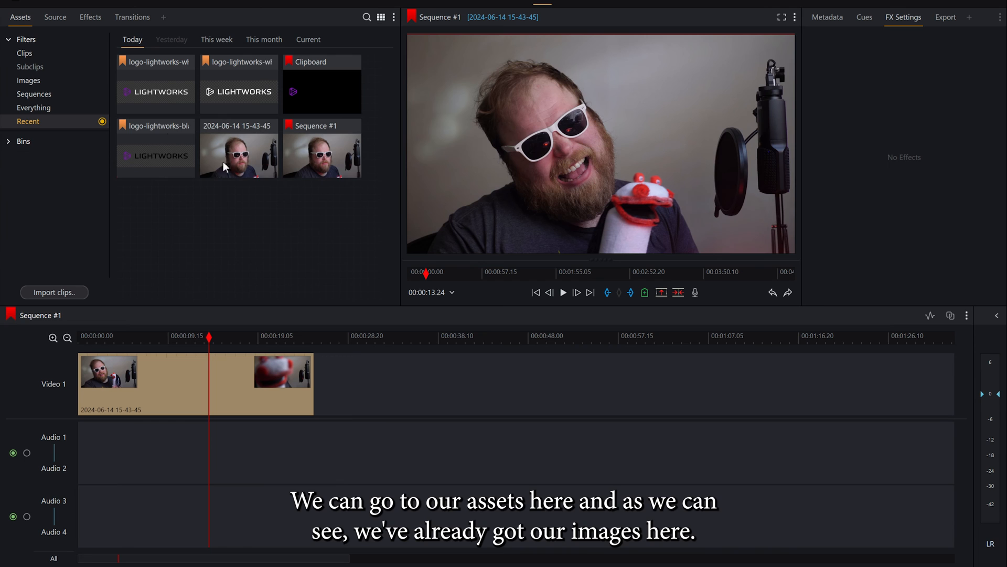
{"action": "mouse_move", "coordinate": [131, 91]}
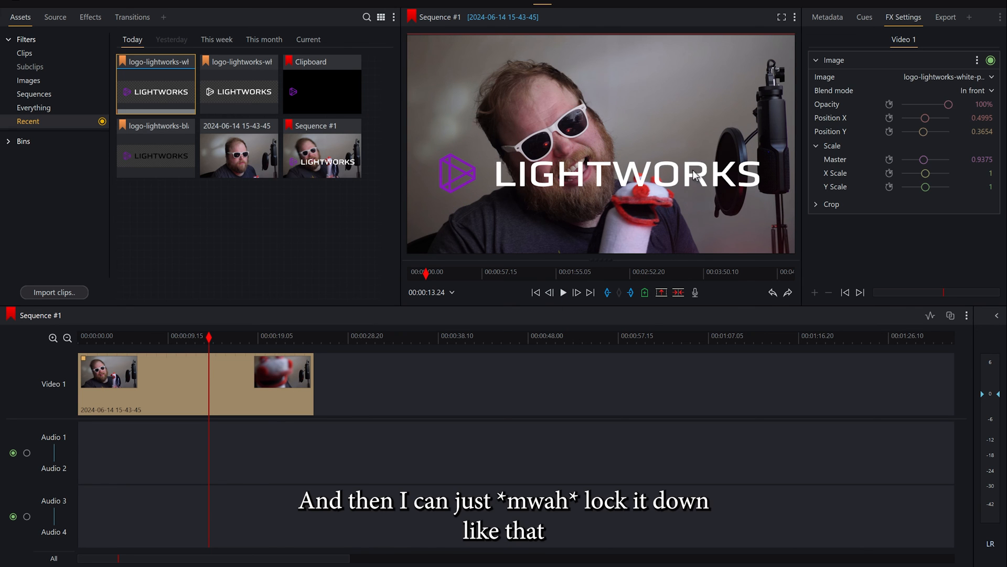
Change the centred logo's blend mode to Subtract.
{"action": "left_click", "coordinate": [977, 89]}
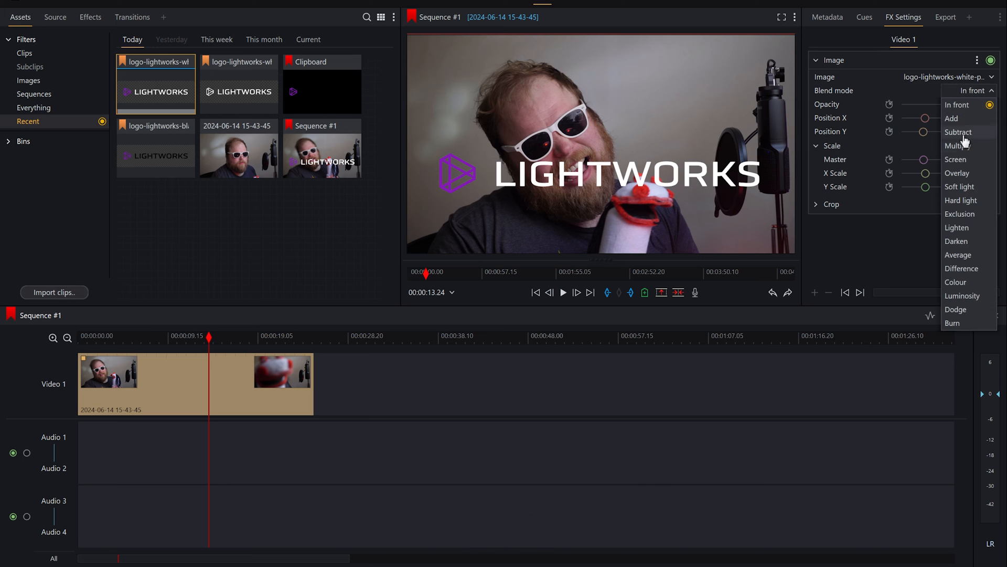
{"action": "mouse_move", "coordinate": [968, 197]}
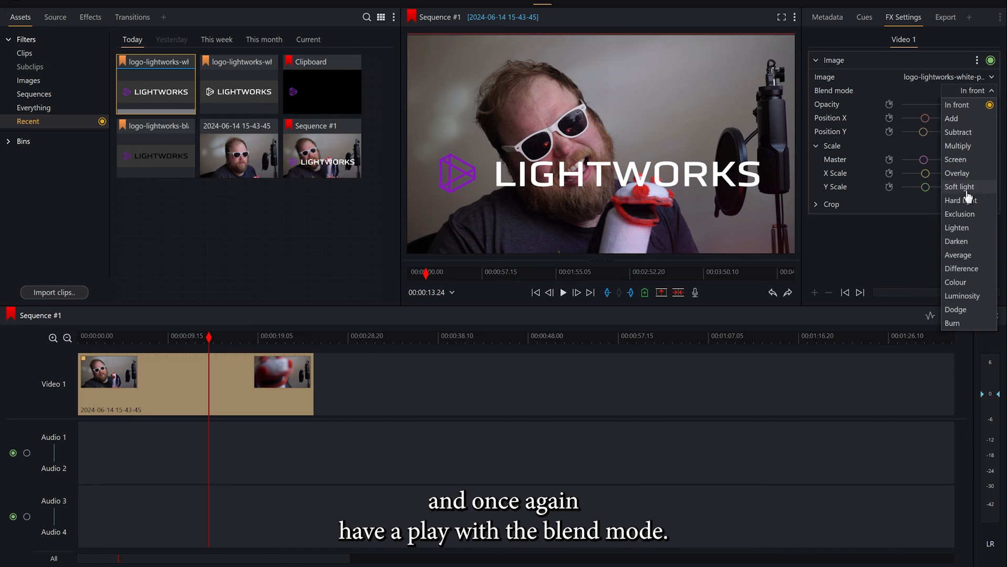
{"action": "left_click", "coordinate": [958, 132]}
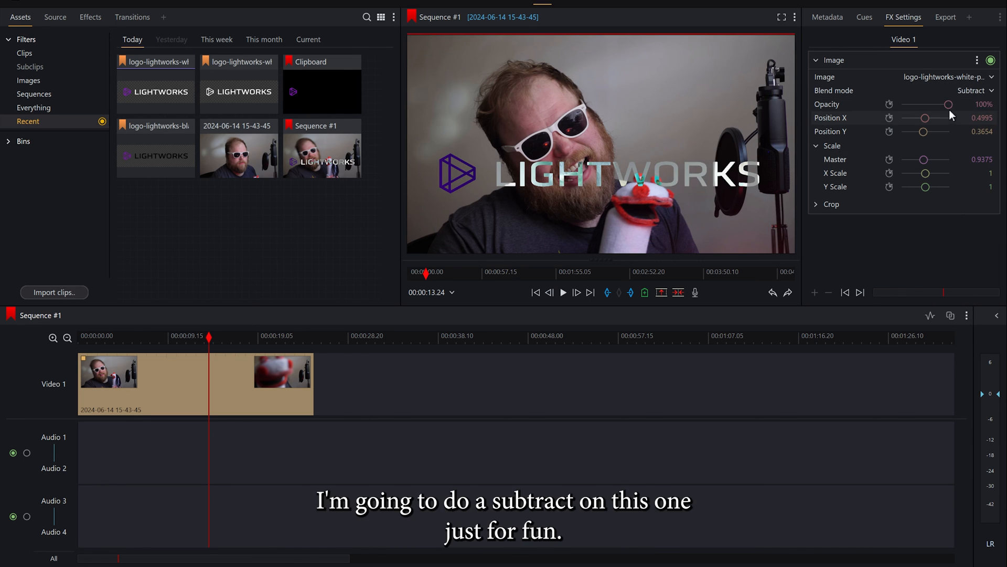